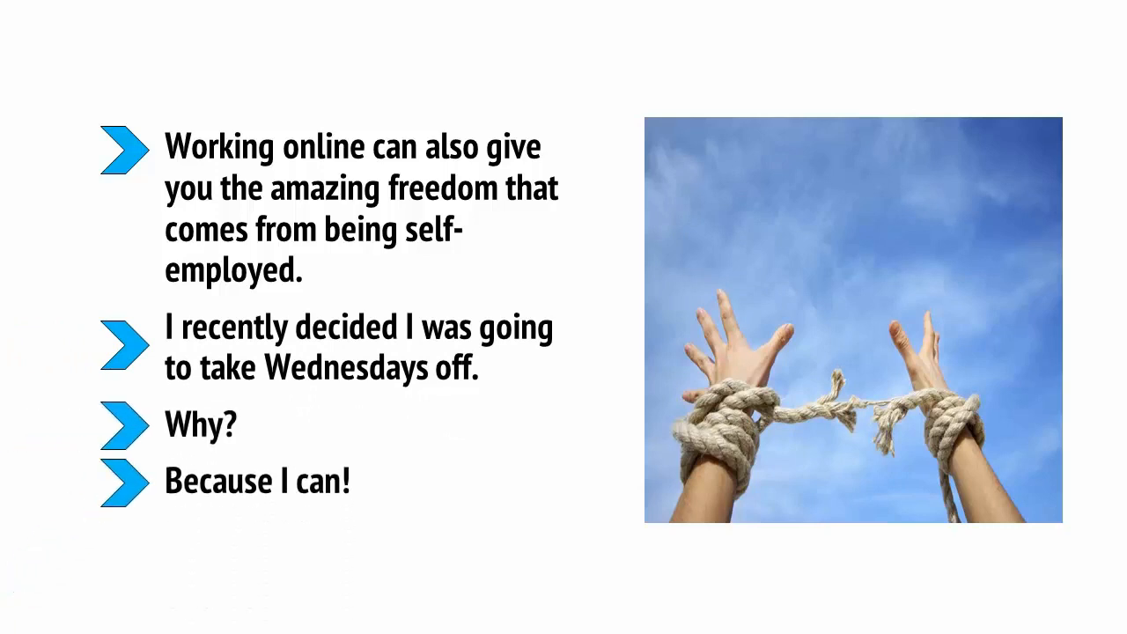
pyautogui.press('Right')
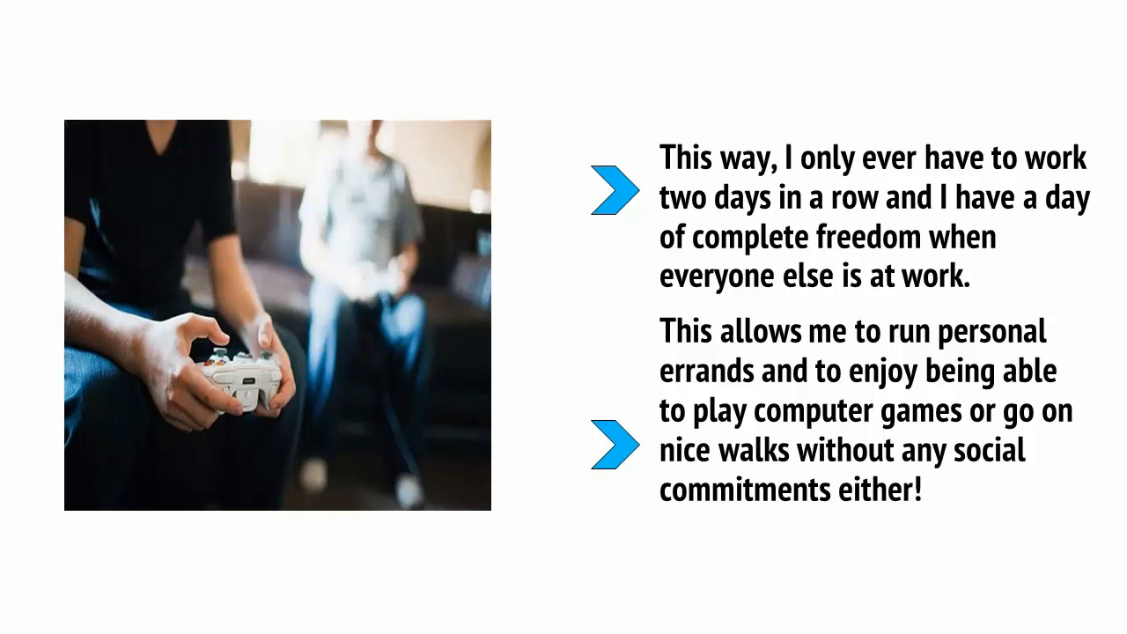
pyautogui.press('Right')
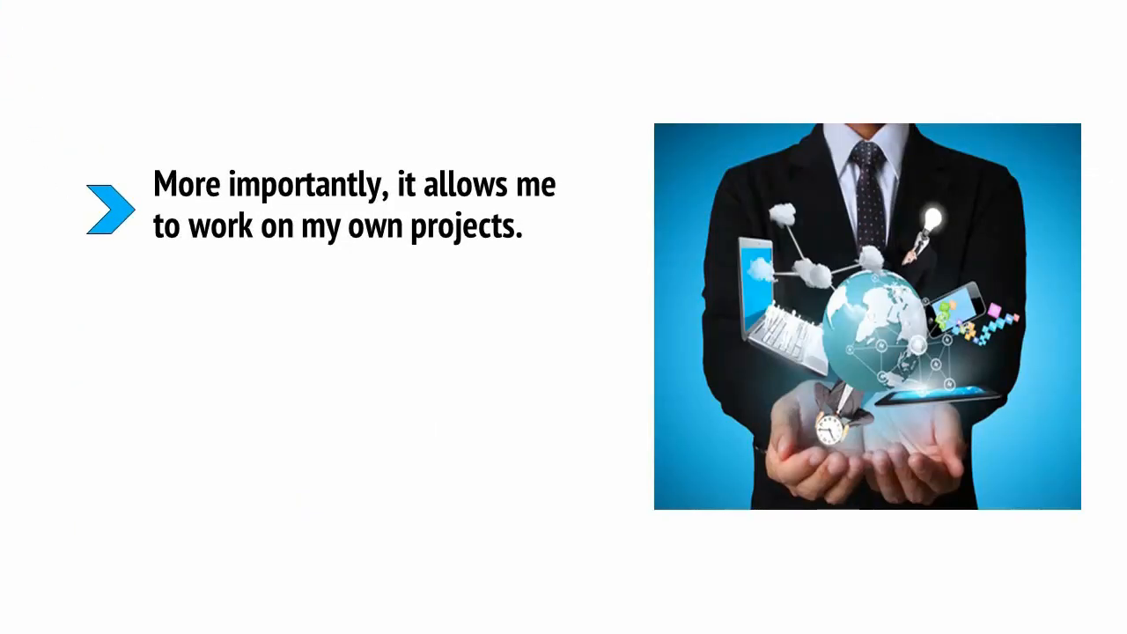